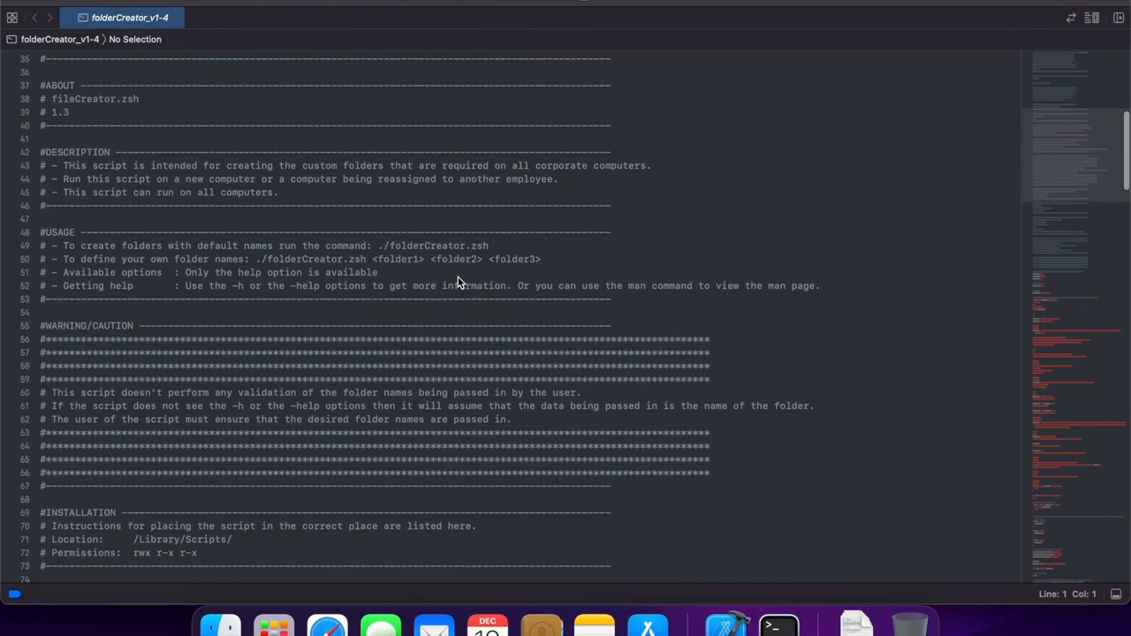
Scroll through the folderCreator script's file-name, log-path and folder-check sections.
scroll(down, 3)
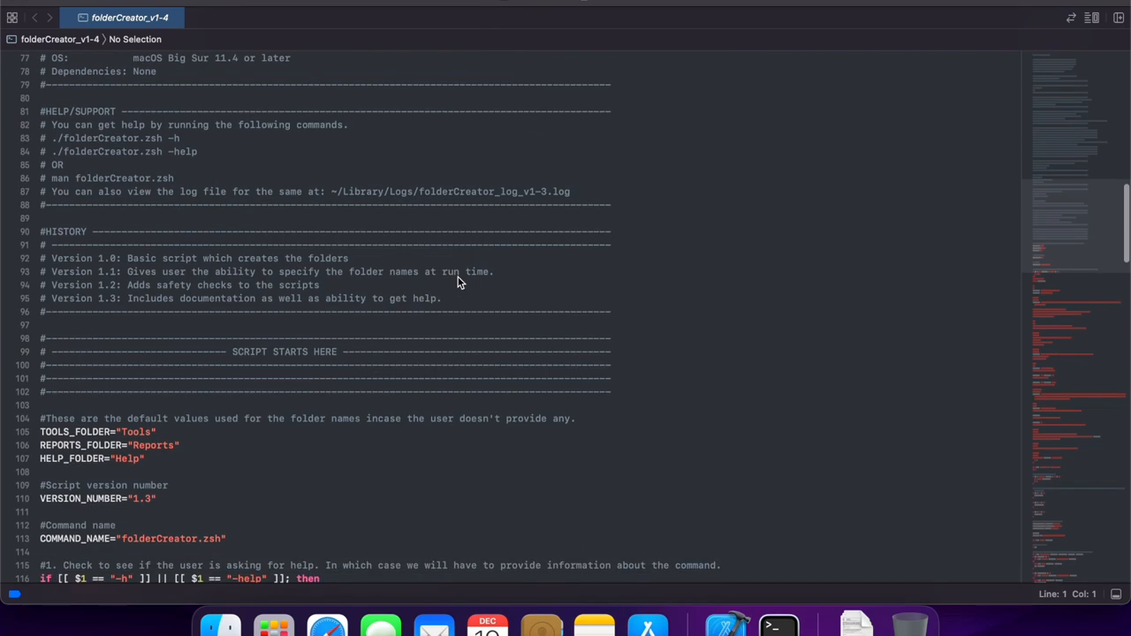
scroll(down, 3)
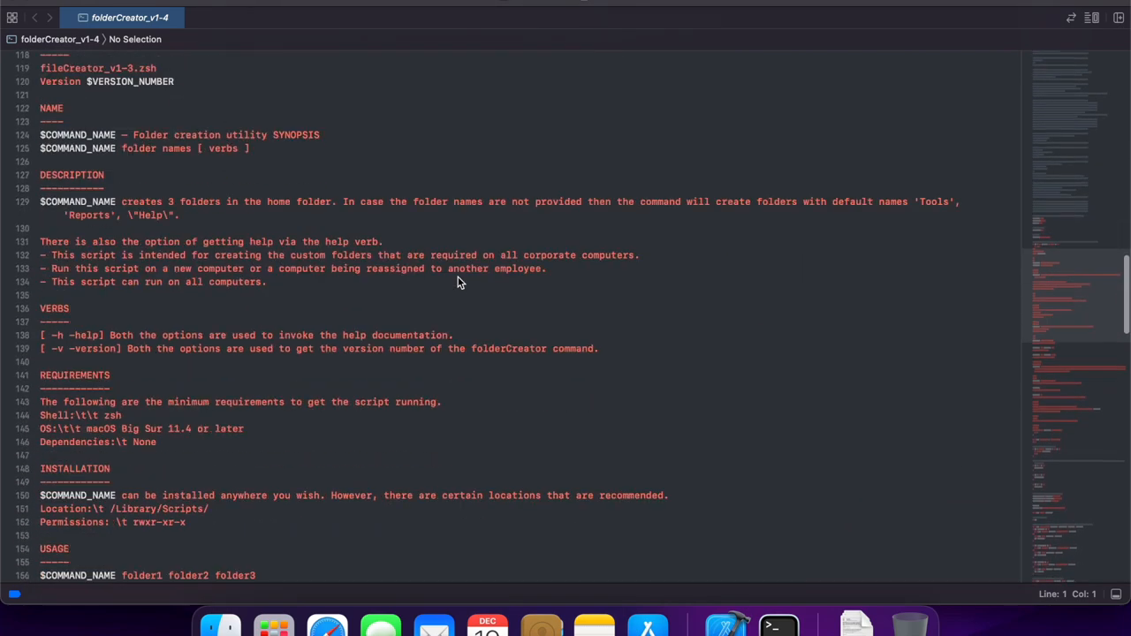
scroll(down, 3)
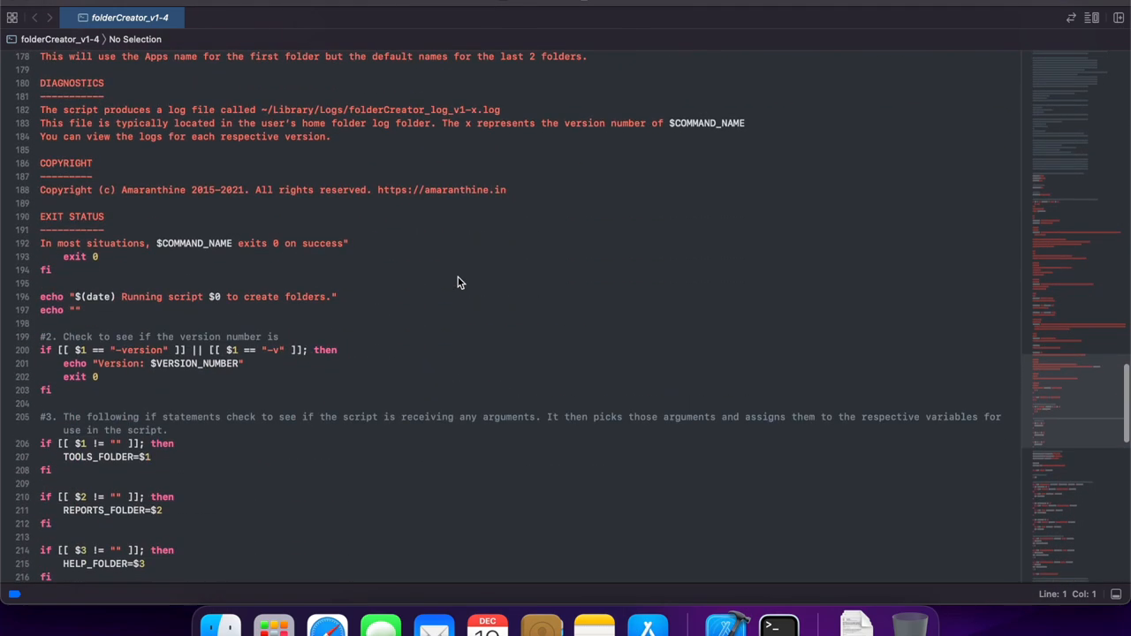
scroll(down, 3)
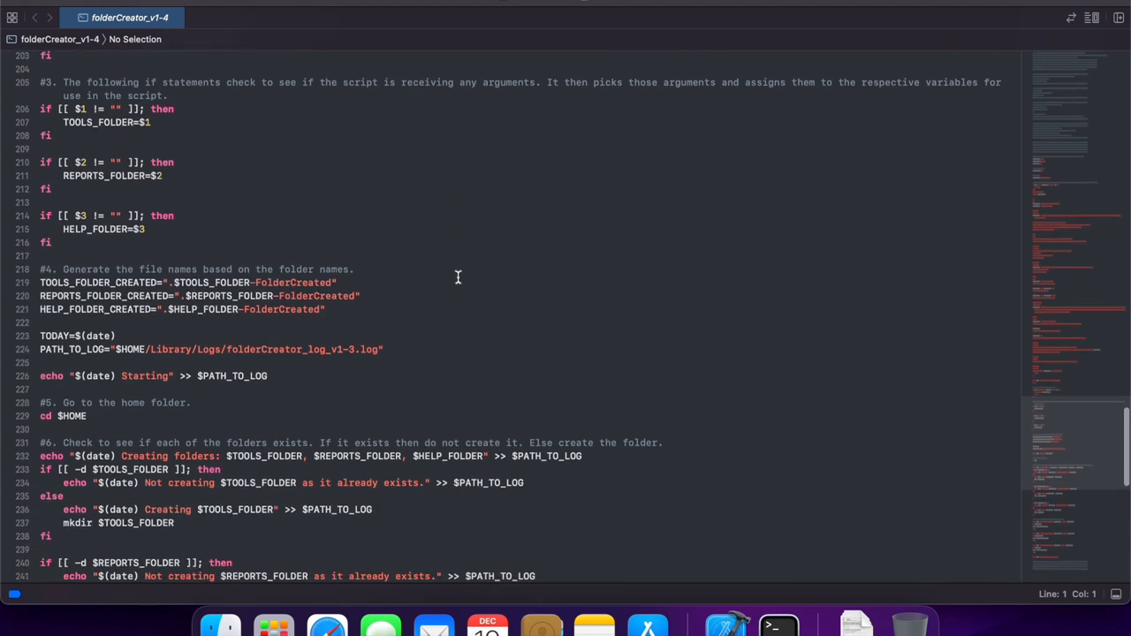
scroll(down, 3)
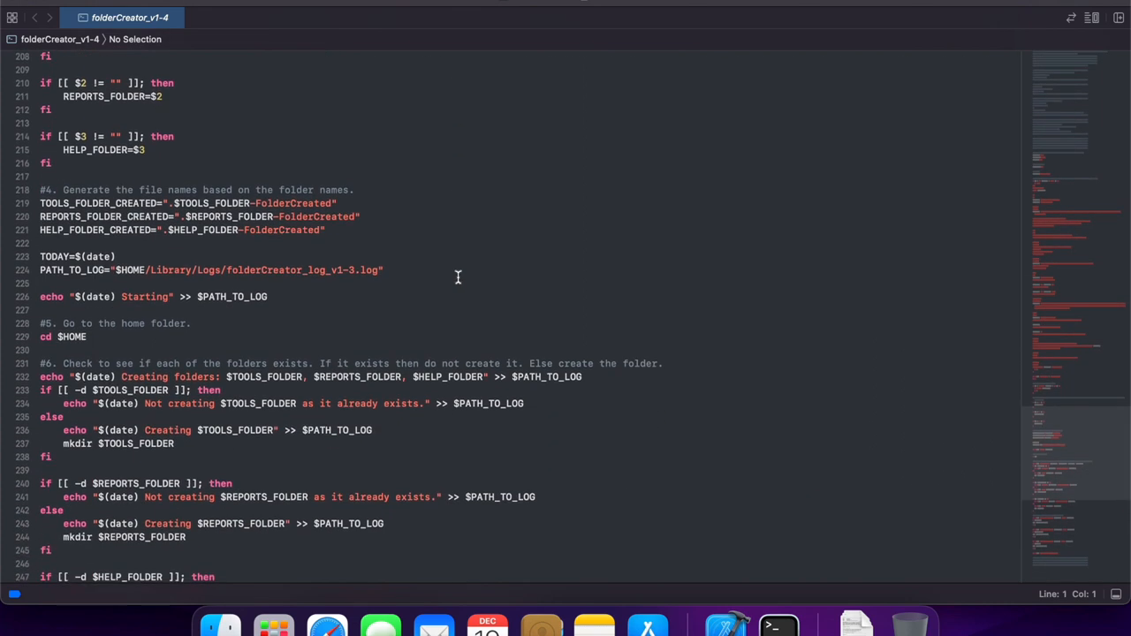
scroll(down, 3)
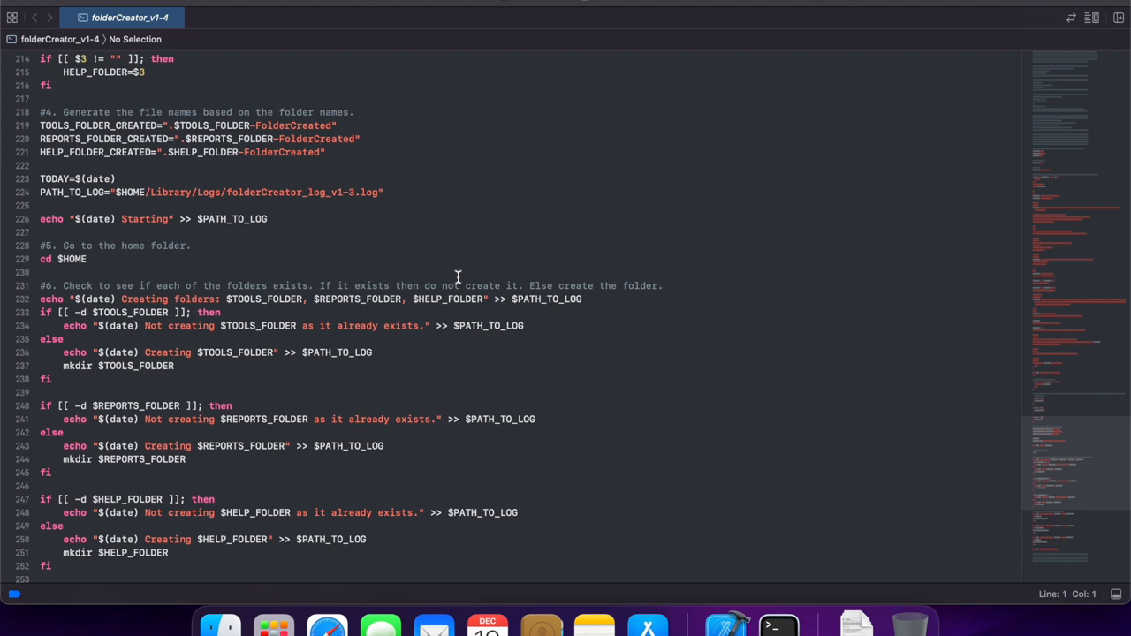
scroll(down, 3)
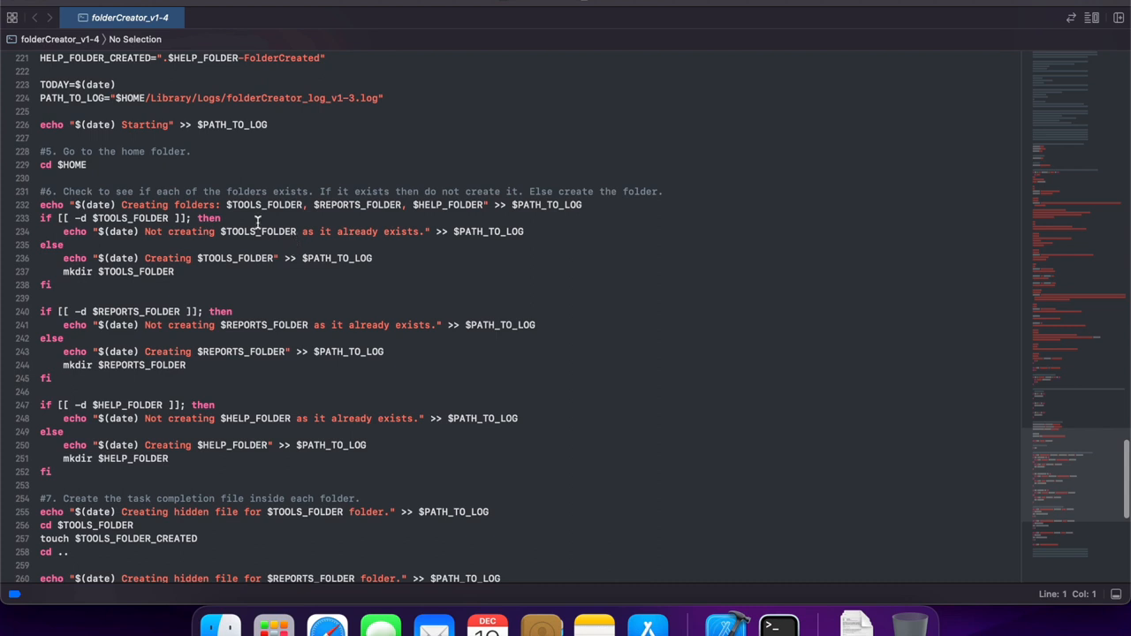
mouse_move(119, 221)
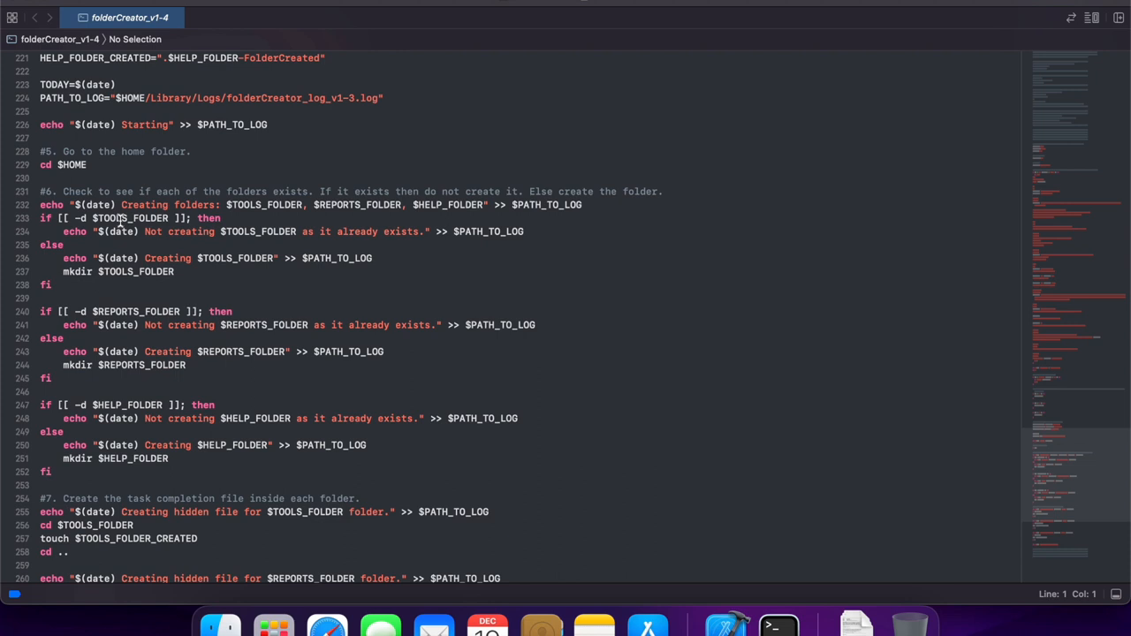
scroll(down, 3)
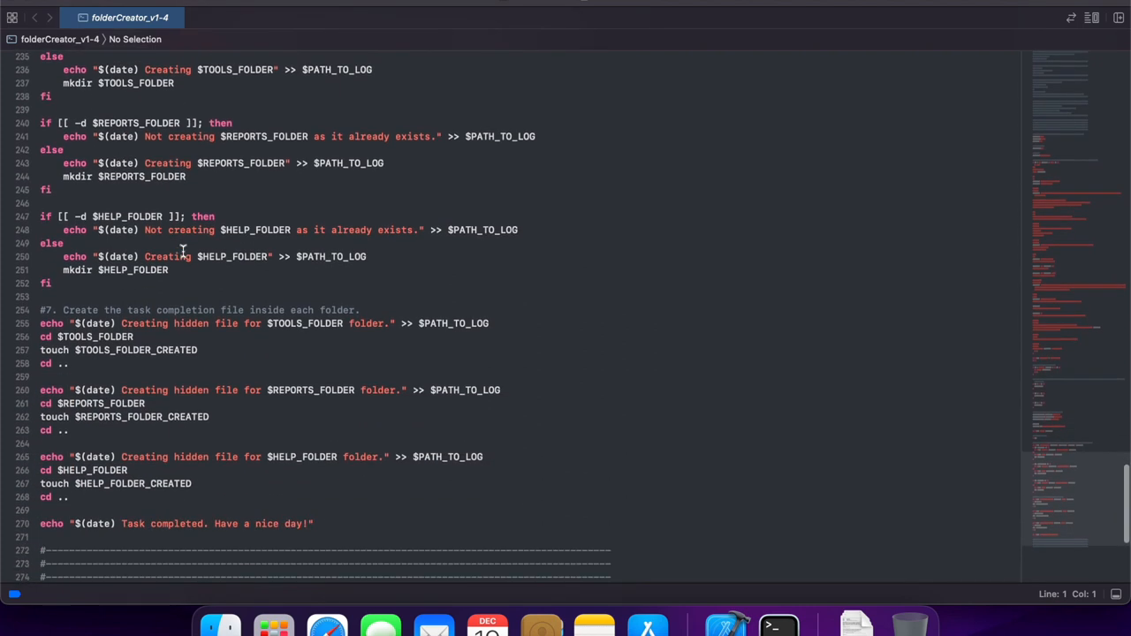
mouse_move(188, 337)
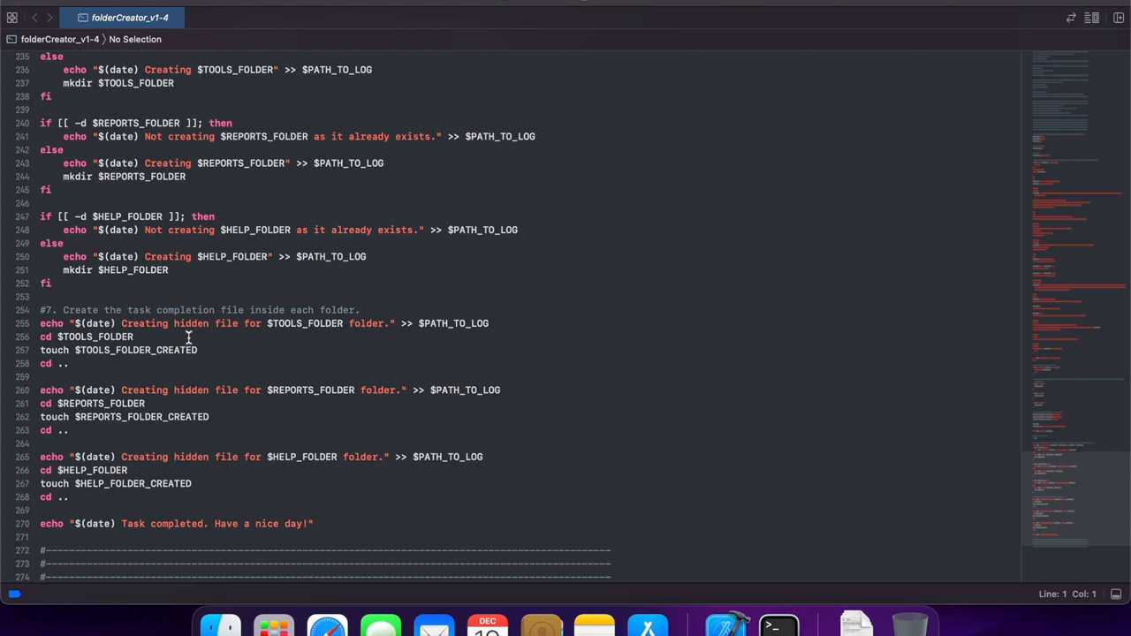
mouse_move(354, 305)
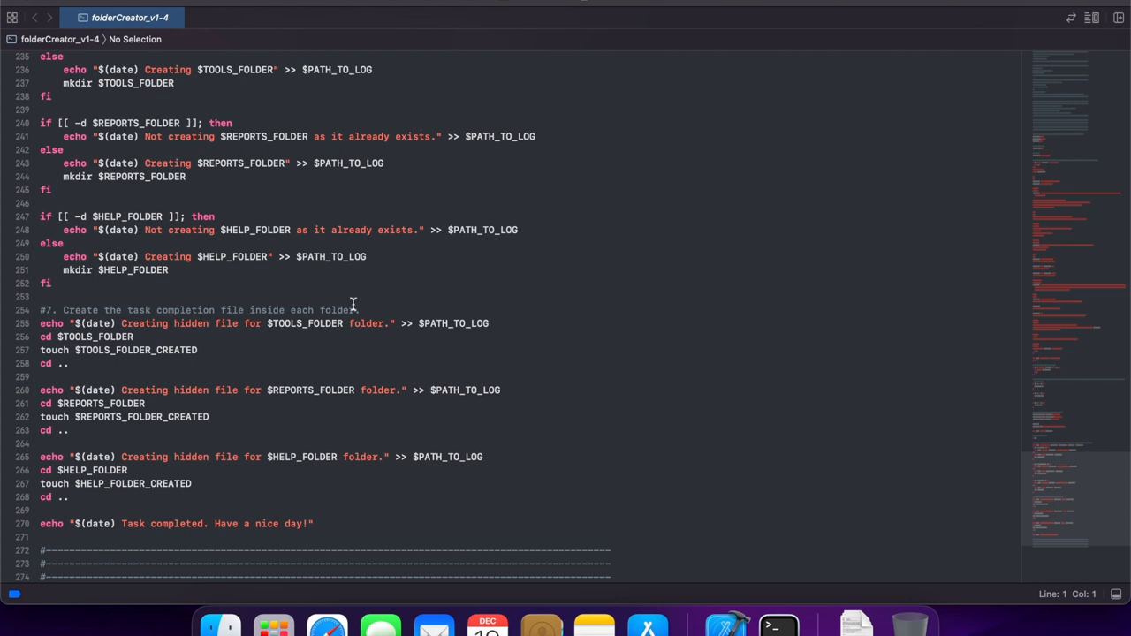
scroll(up, 3)
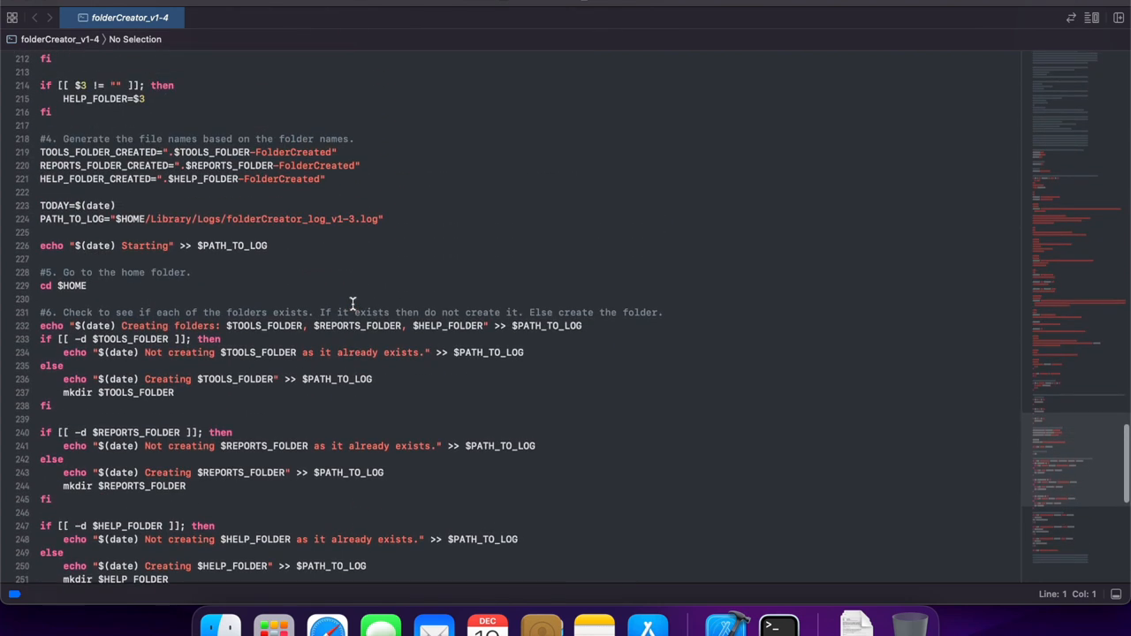
mouse_move(217, 143)
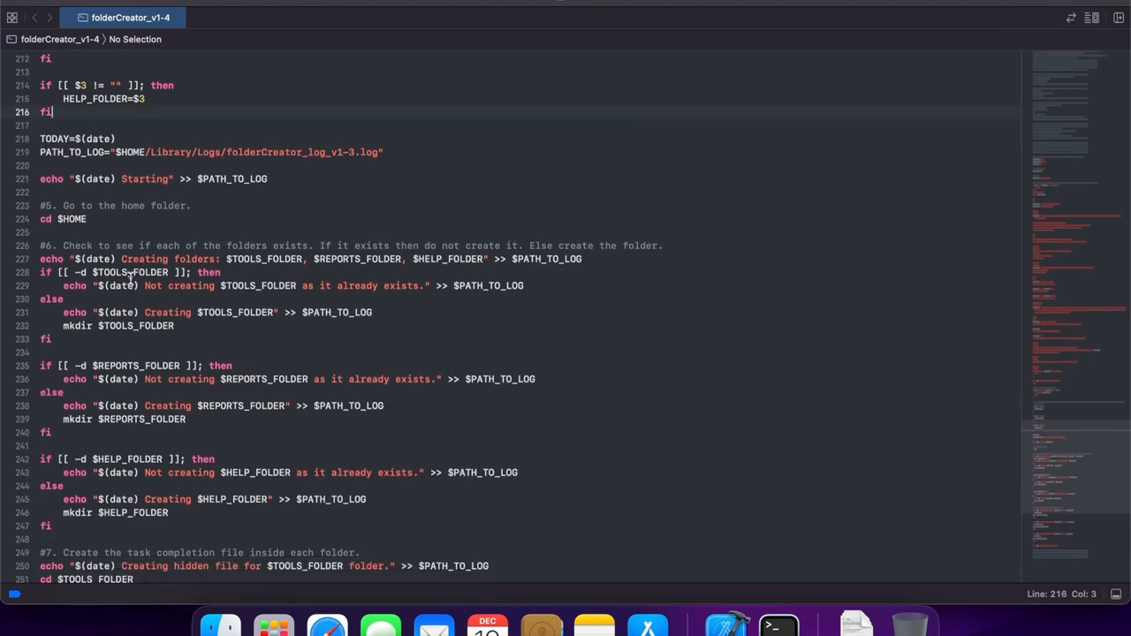
mouse_move(597, 256)
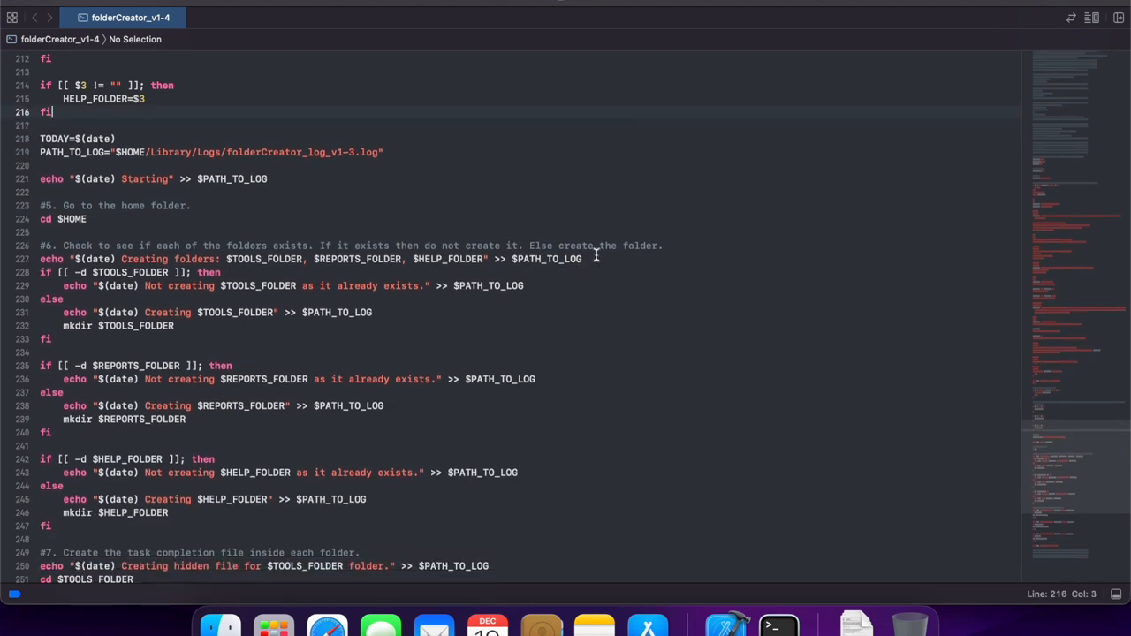
Write the loop header 'for item in $TOOLS_FOLDER $REPORTS_FOLDER $HELP_FOLDER' after the log line.
click(583, 259)
text(for)
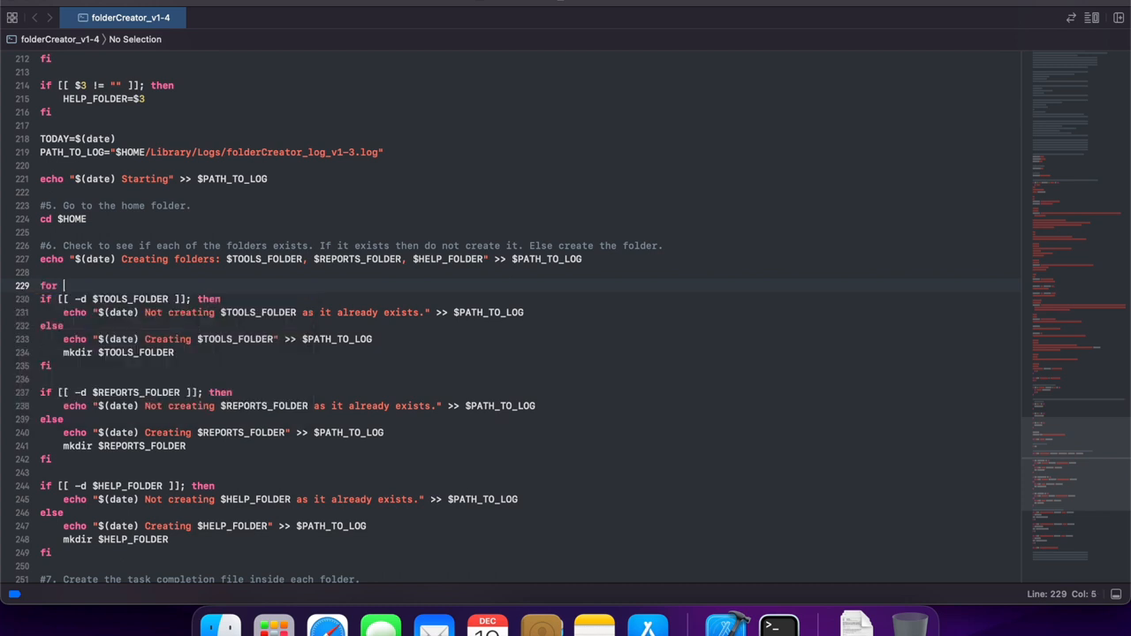
text(item in)
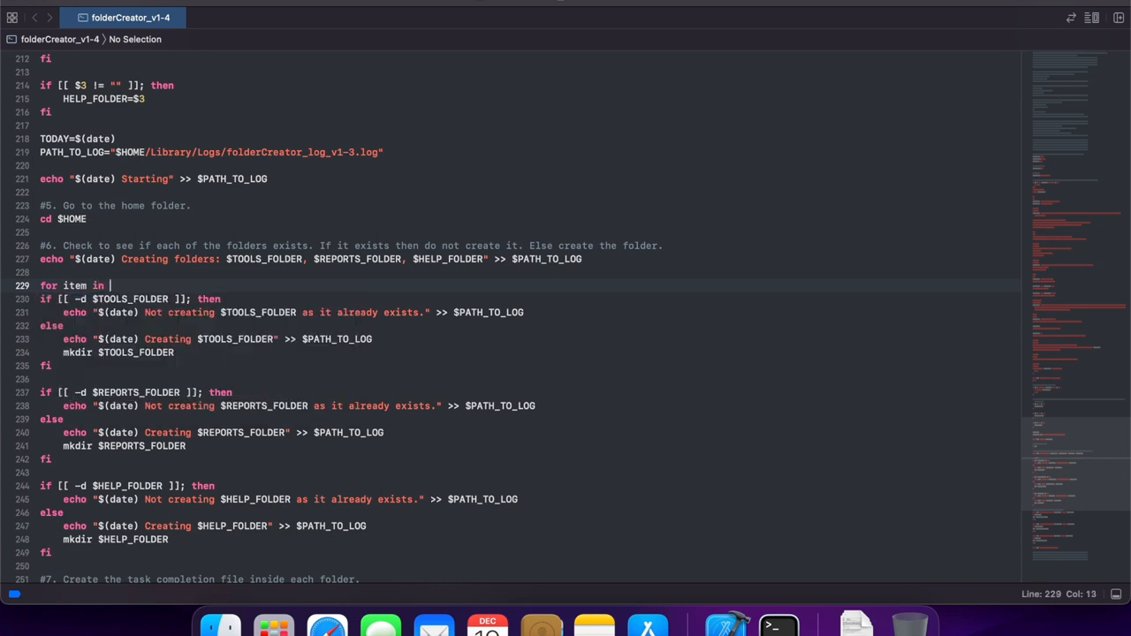
key(backspace)
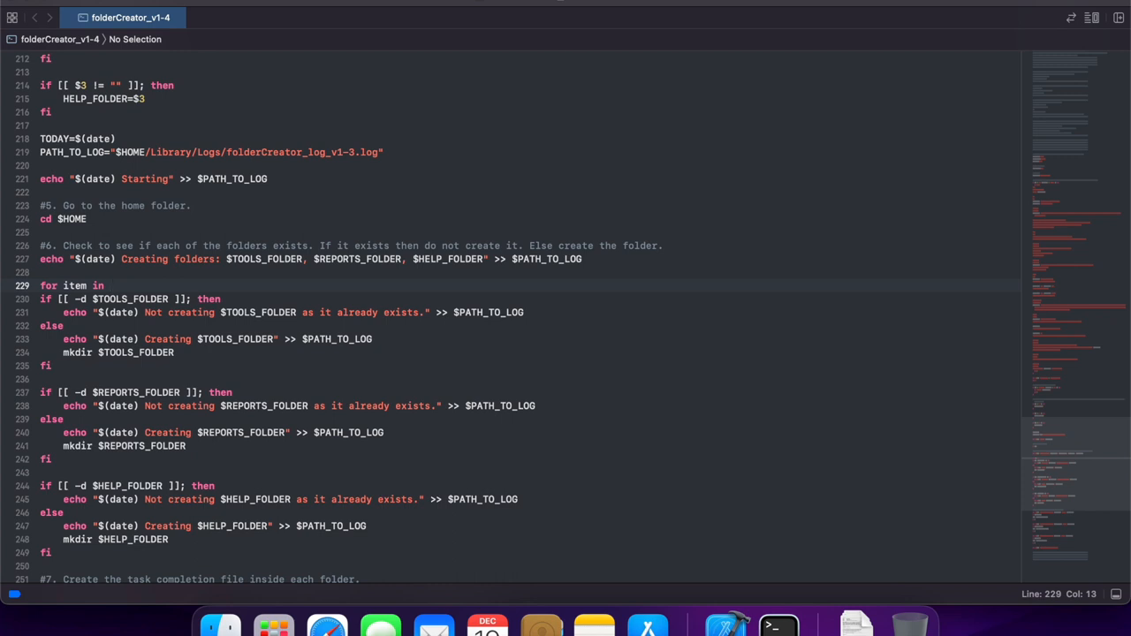
text($TOOLS_FOLDE)
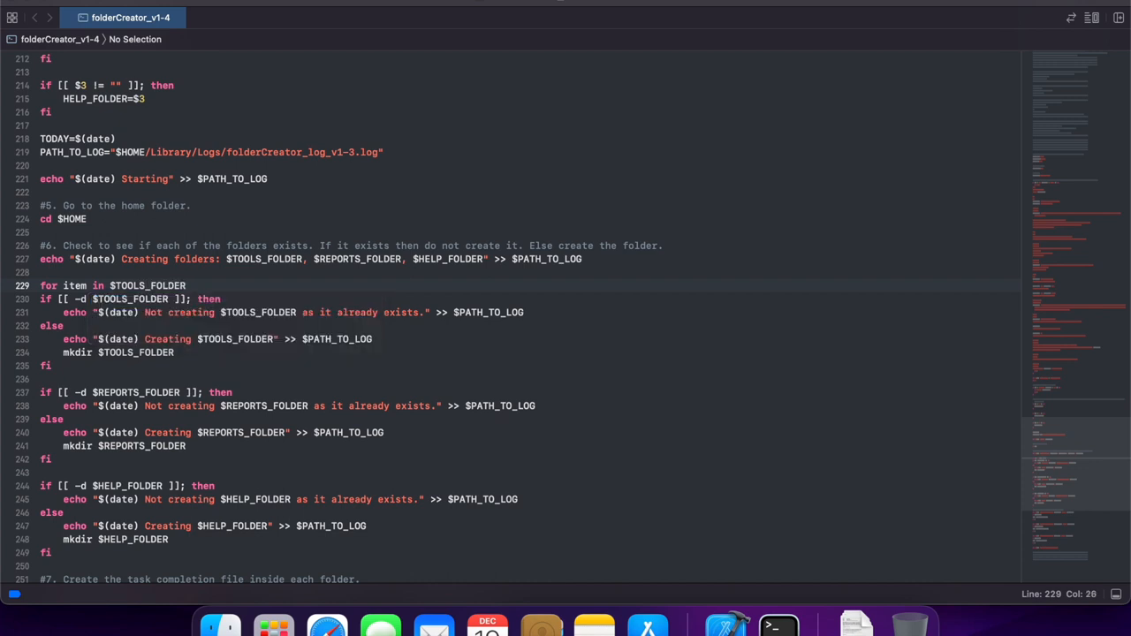
text(R)
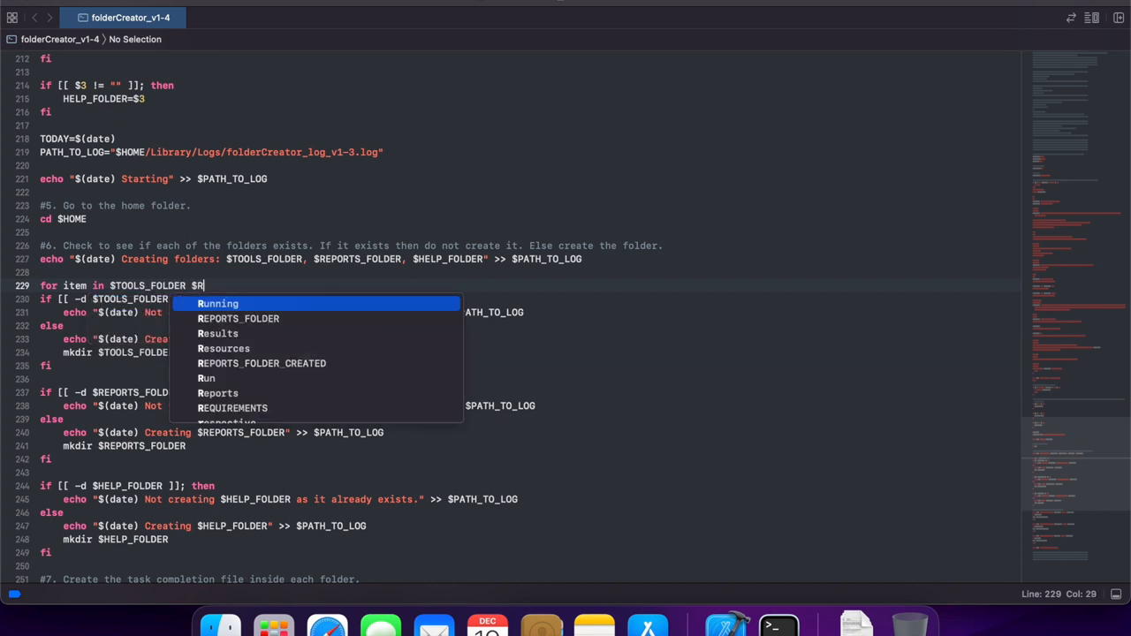
key(Tab)
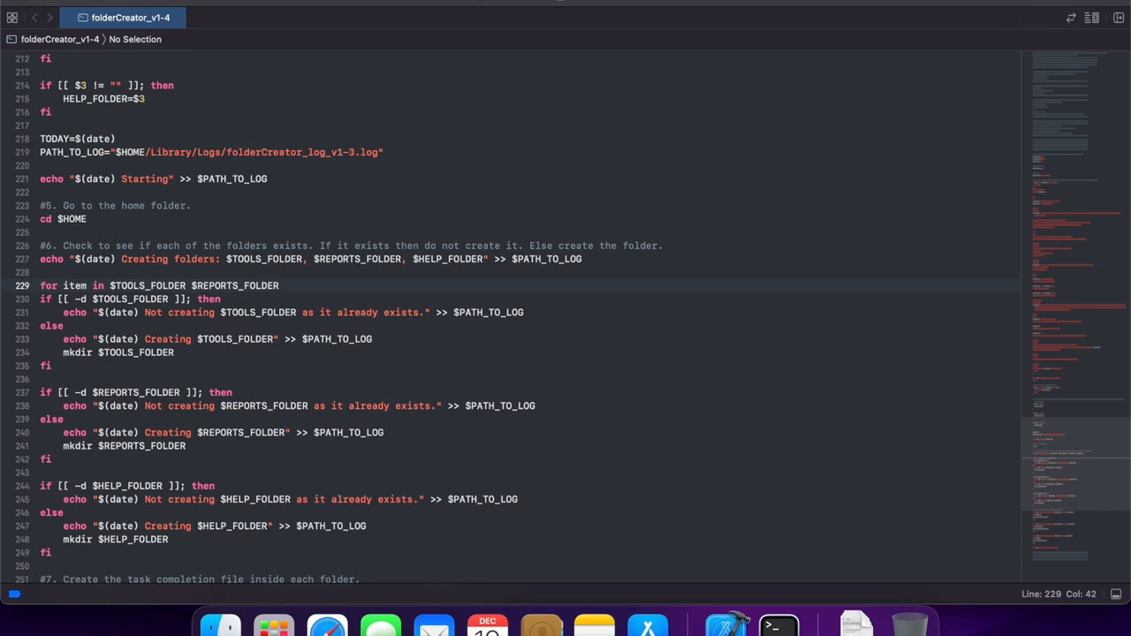
text($)
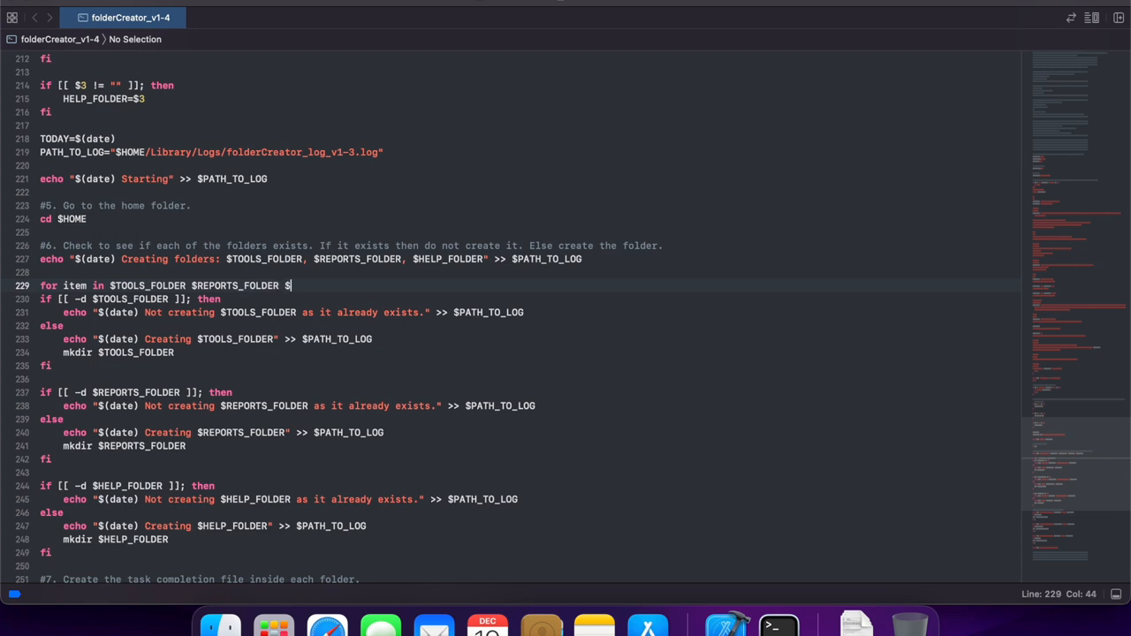
text(HELP_FOLDER; do)
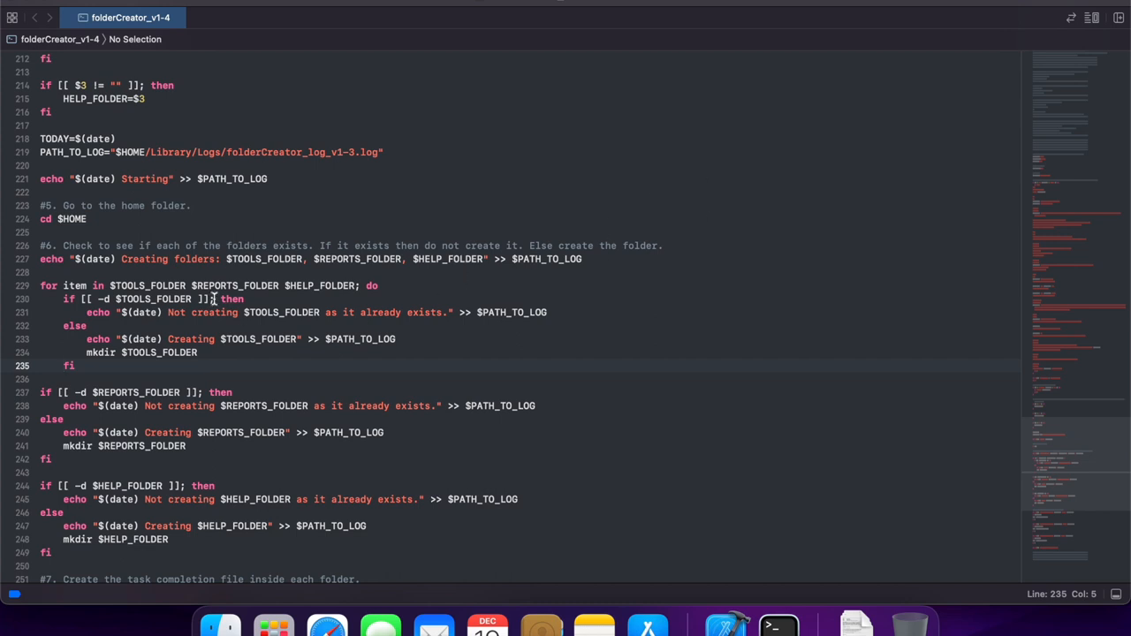
Replace TOOLS_FOLDER with $item in the first folder existence test.
double_click(155, 299)
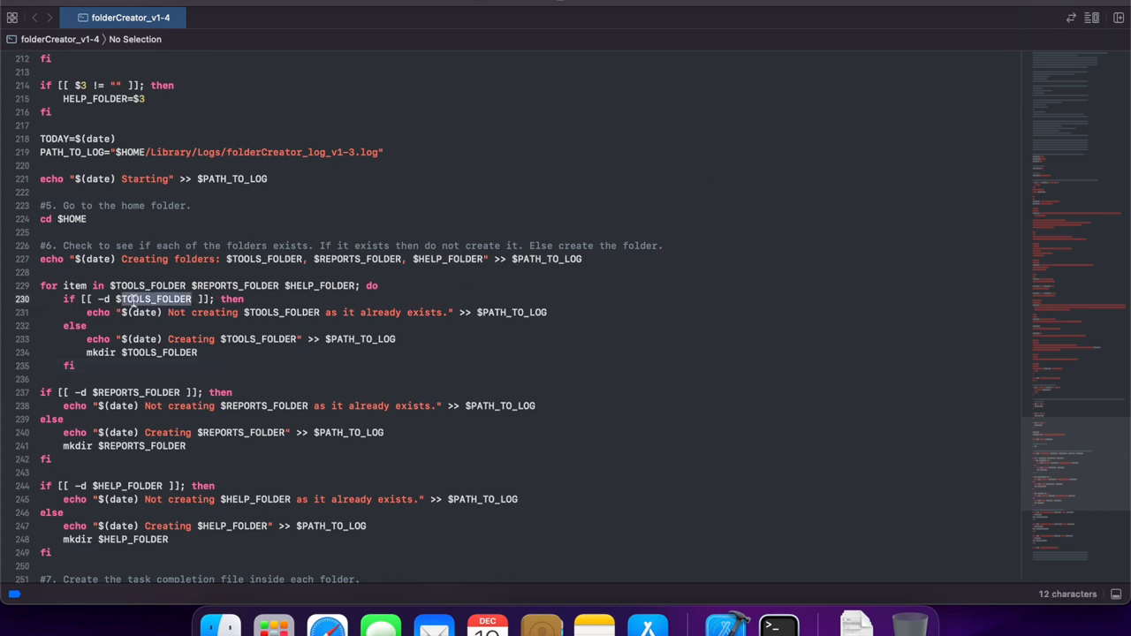
text($item)
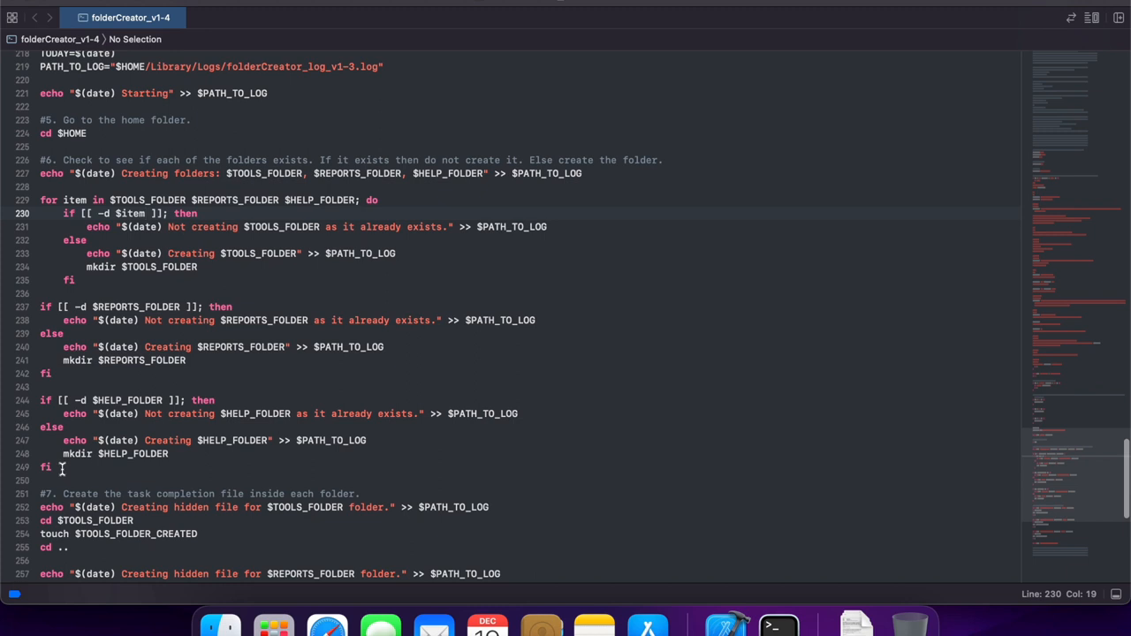
Delete the separate reports and help folder existence checks.
drag(40, 307, 52, 466)
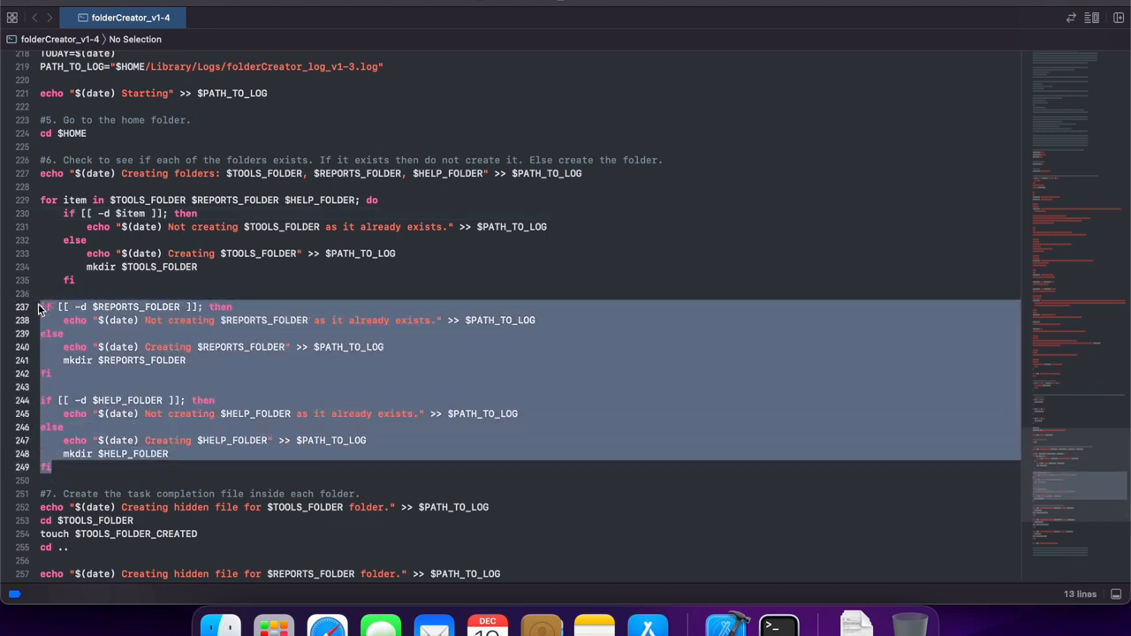
key(Delete)
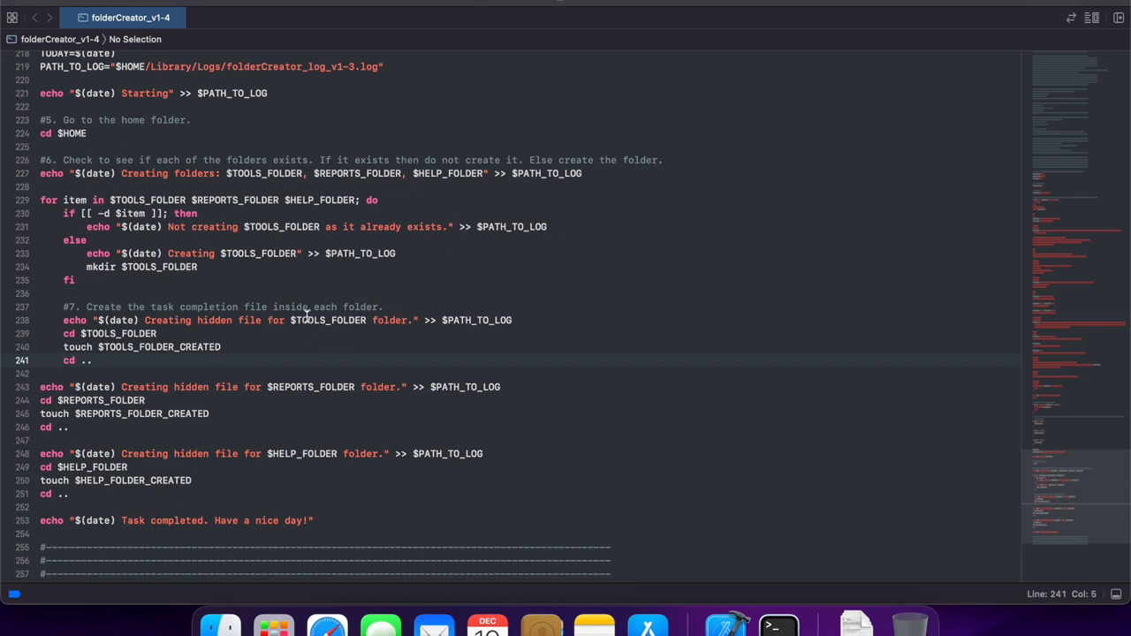
Use $item in the hidden-file log and touch "$item-FolderCreated", then select leftover blocks.
double_click(331, 320)
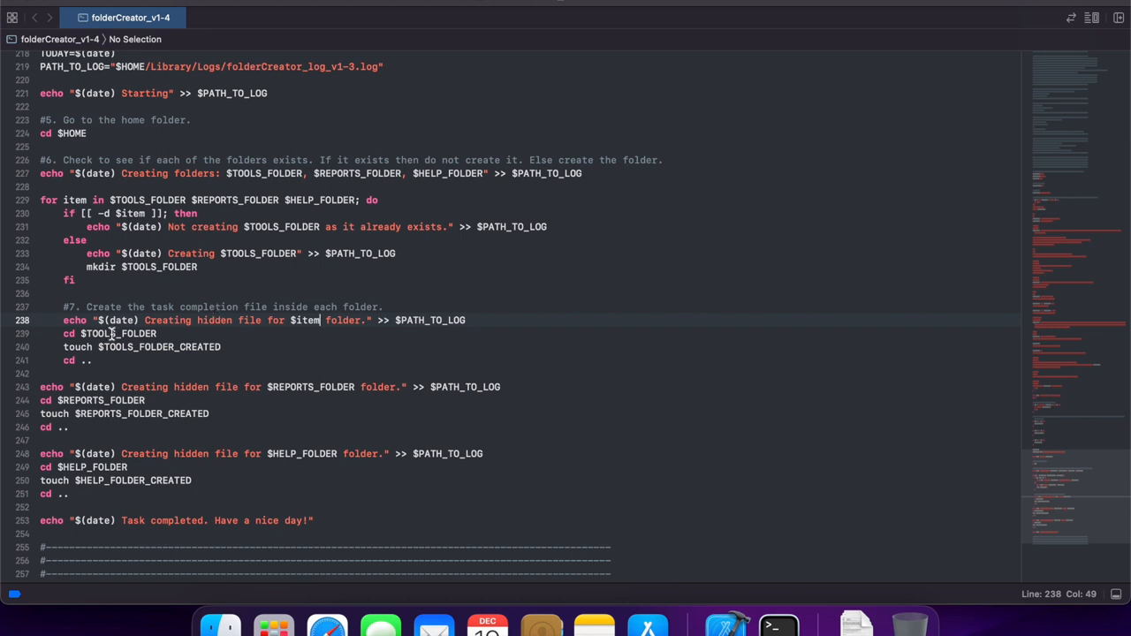
text(item)
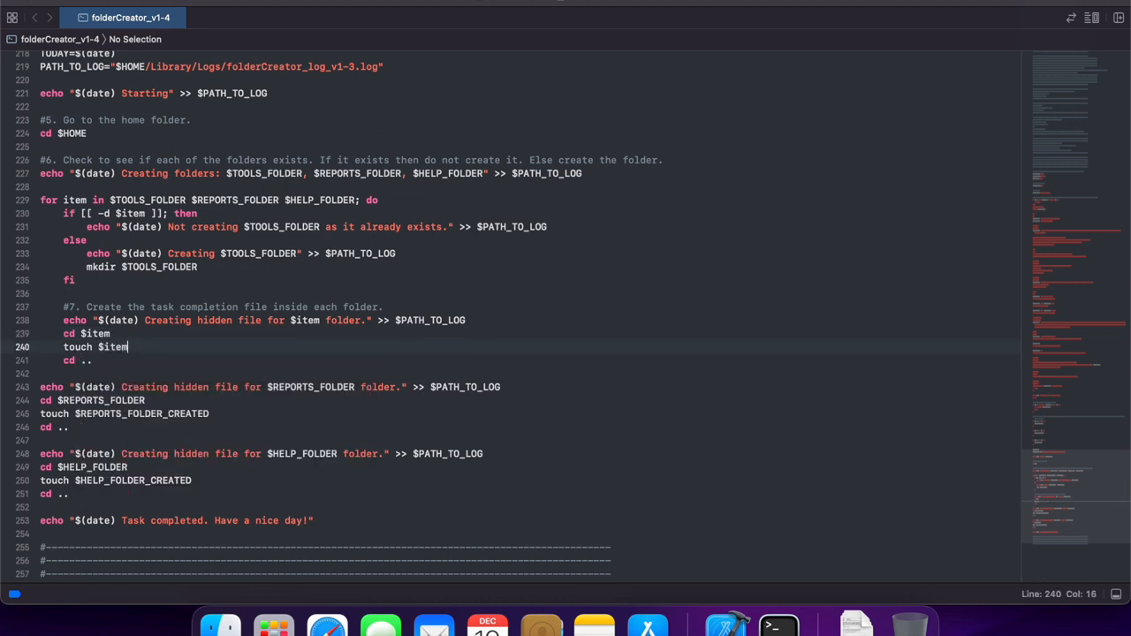
text(-F)
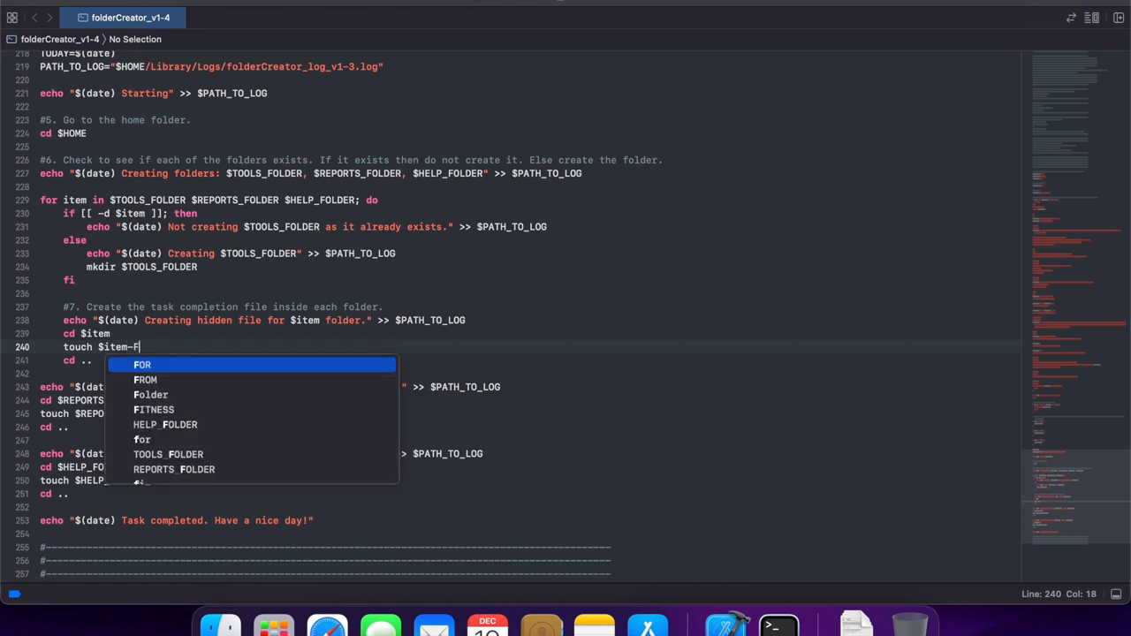
text(older)
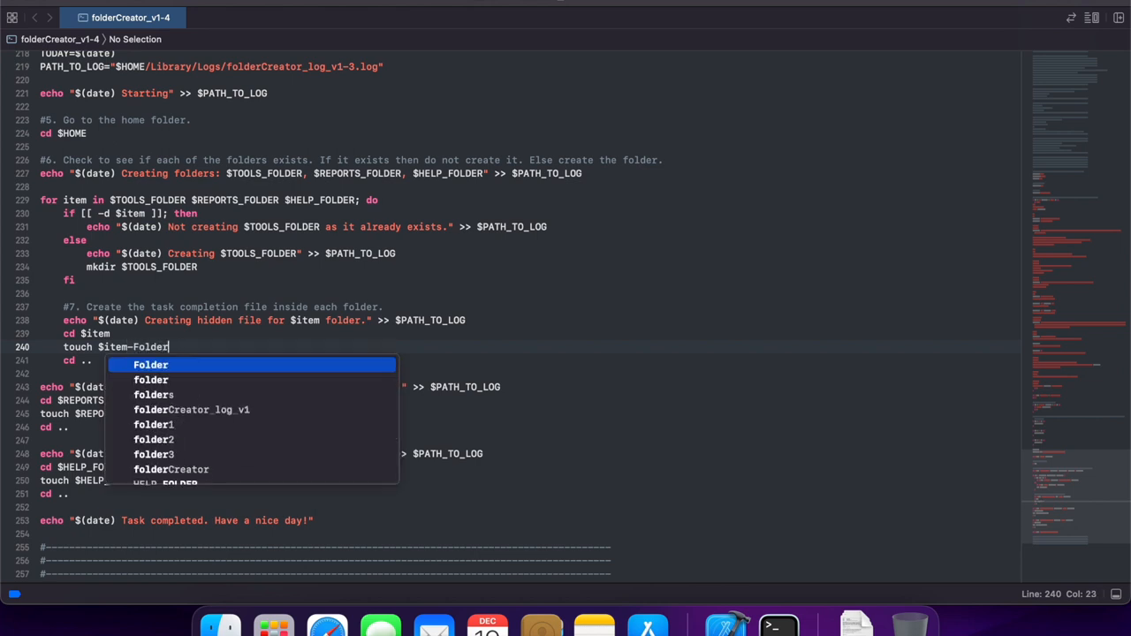
text(Created")
text(done)
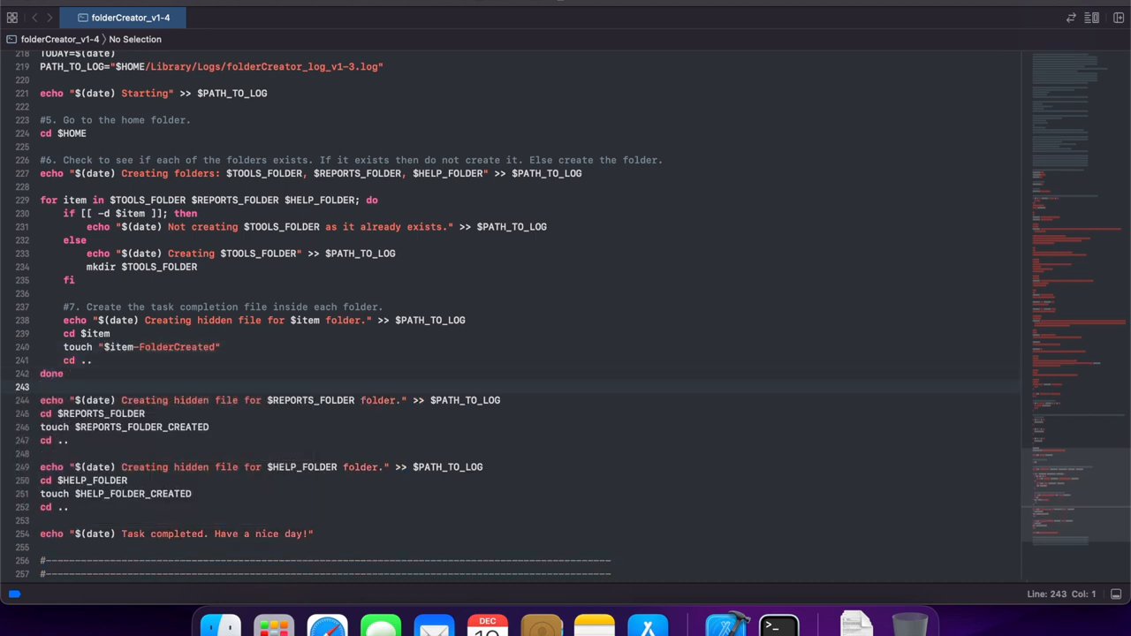
drag(40, 400, 482, 468)
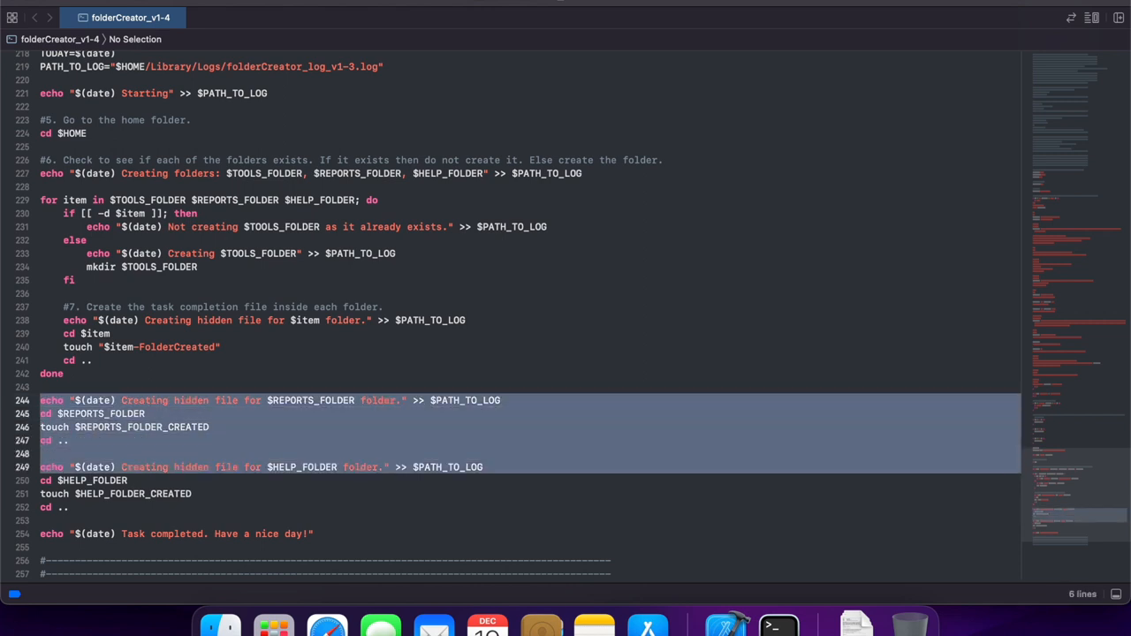